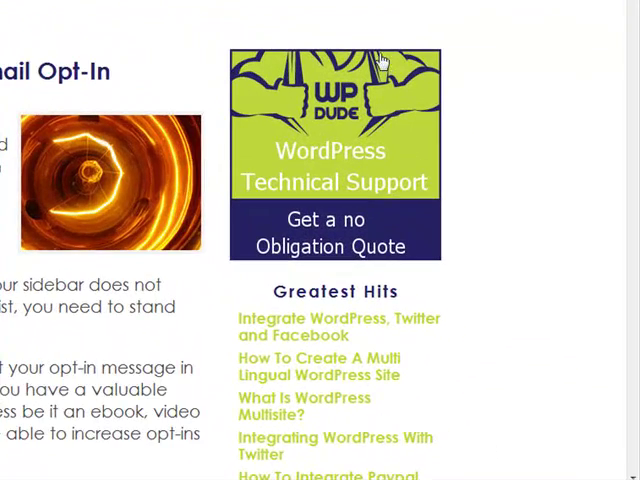
Browse the site's email opt-in case study post from the home page.
scroll("up", 3)
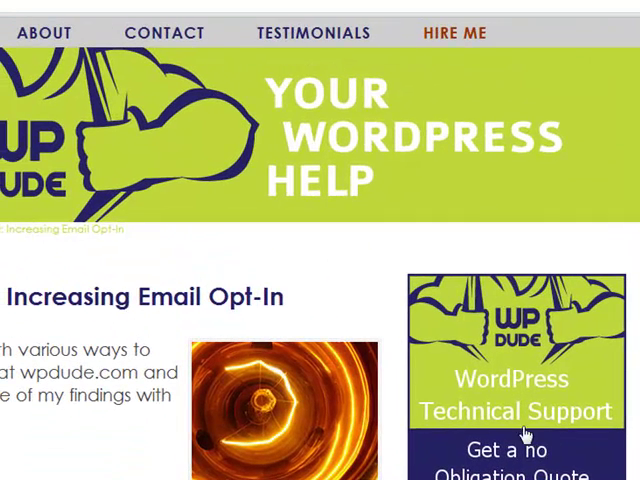
mouse_move(492, 38)
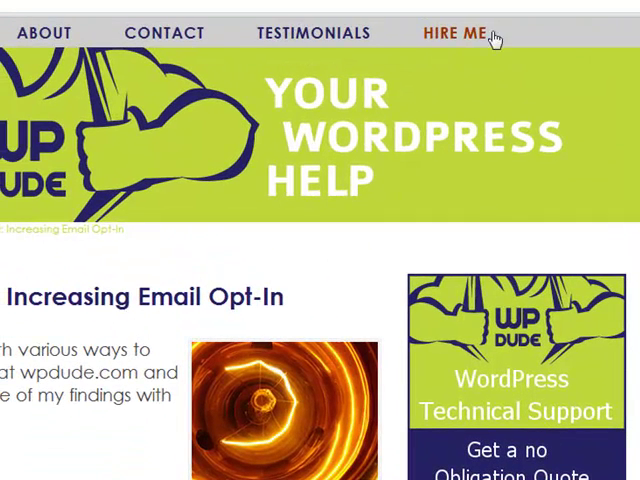
mouse_move(508, 408)
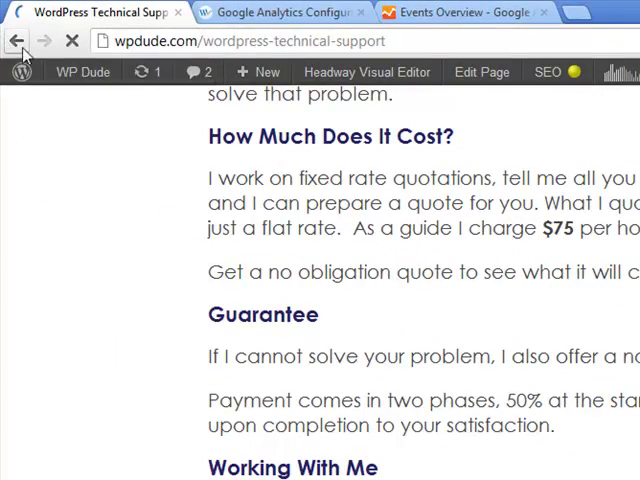
scroll("down", 3)
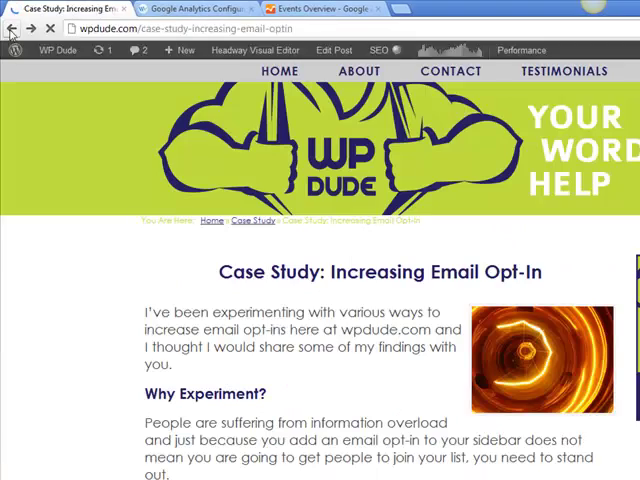
left_click(280, 72)
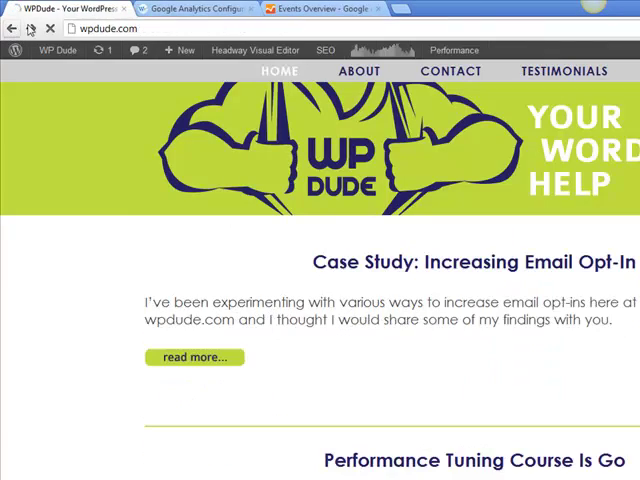
left_click(192, 356)
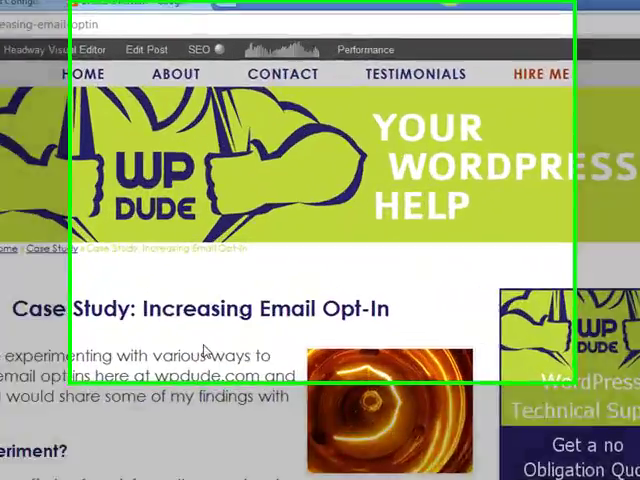
scroll("down", 3)
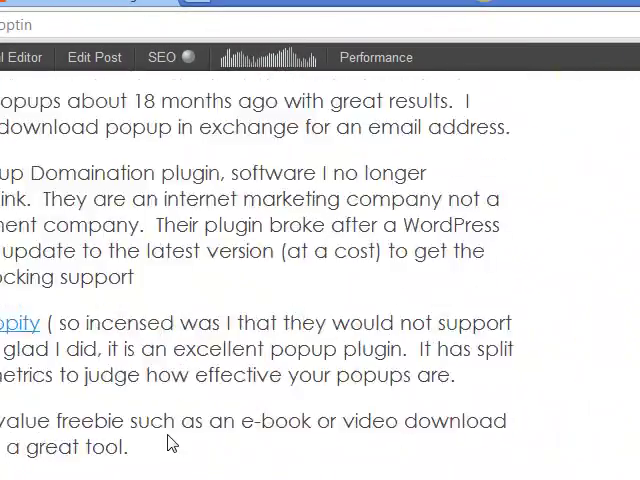
scroll("down", 3)
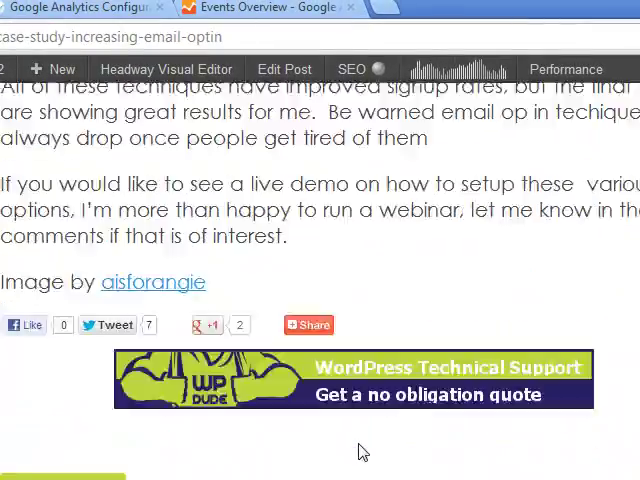
scroll("down", 3)
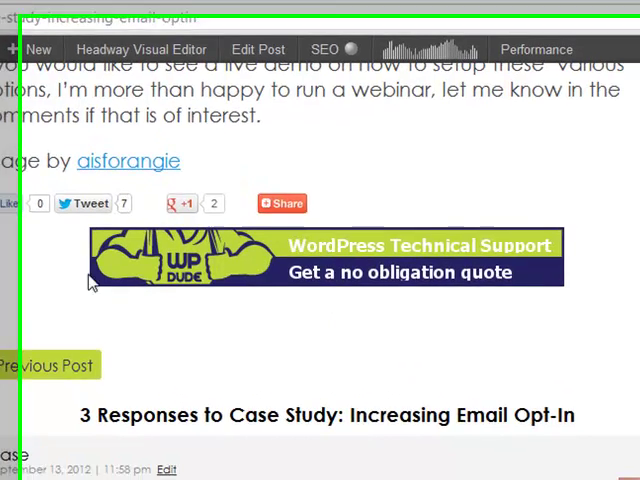
scroll("down", 3)
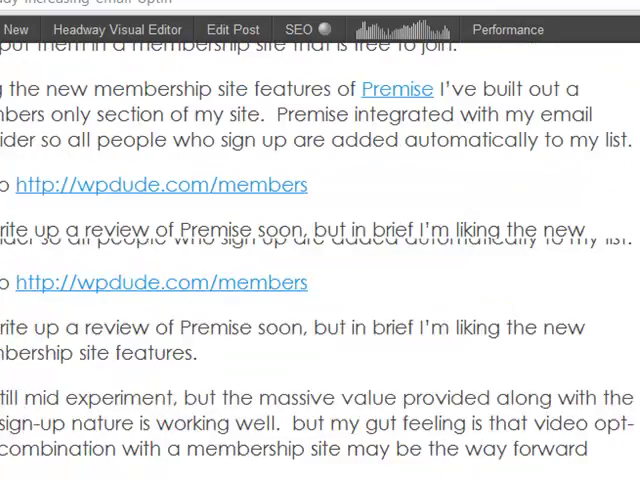
scroll("down", 3)
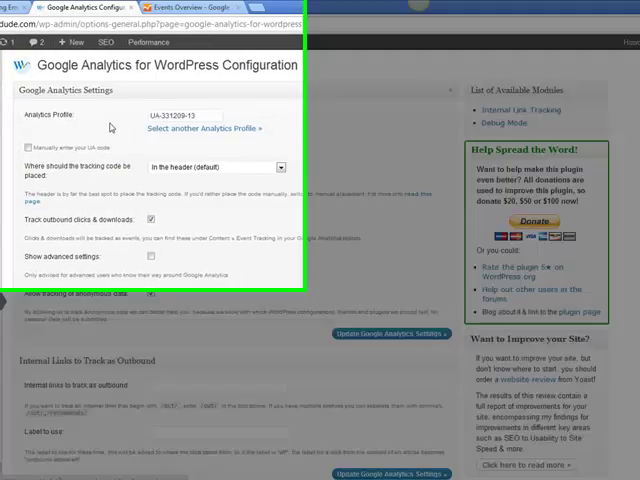
Show the Google Analytics for WordPress plugin in the installed plugins list and its settings.
left_click(40, 428)
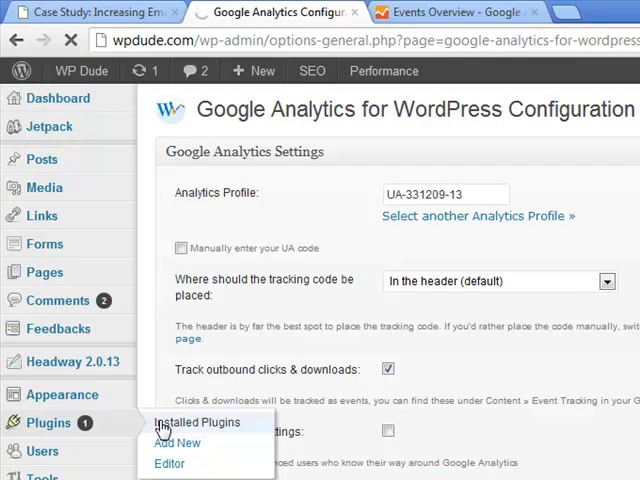
left_click(196, 424)
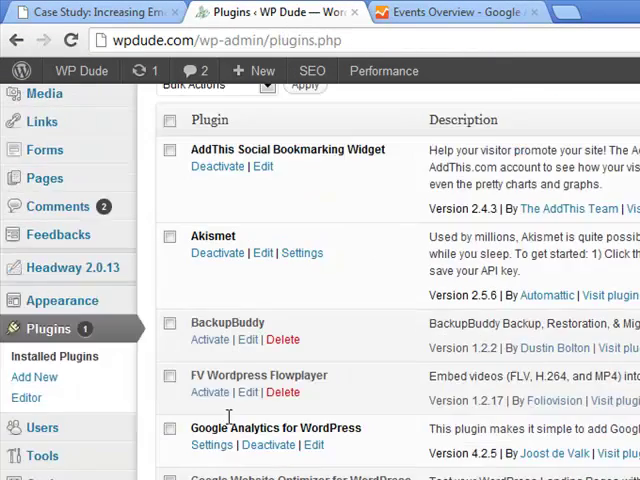
scroll("down", 3)
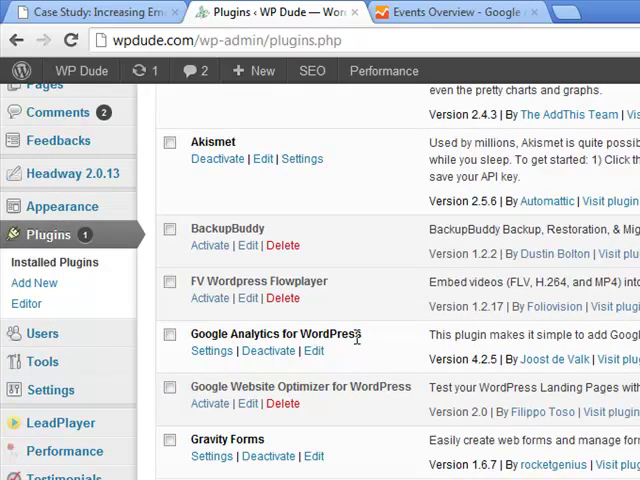
double_click(272, 332)
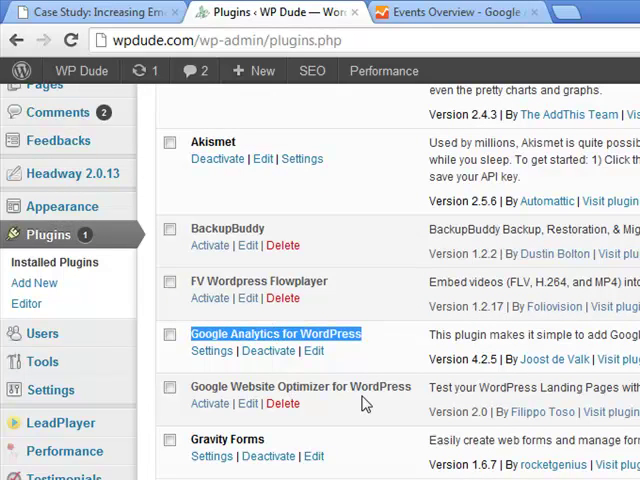
scroll("down", 3)
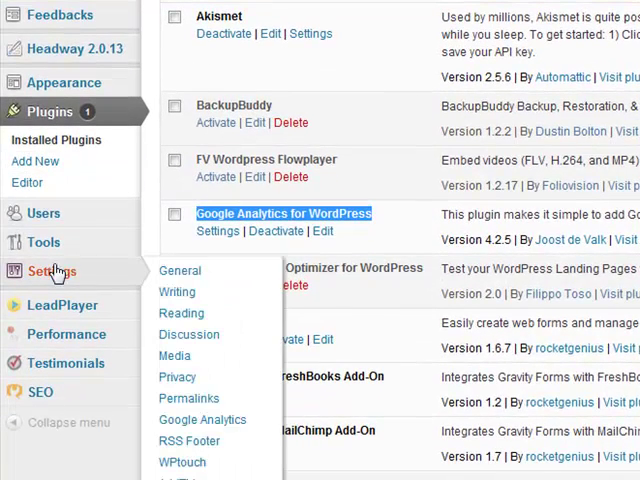
mouse_move(202, 420)
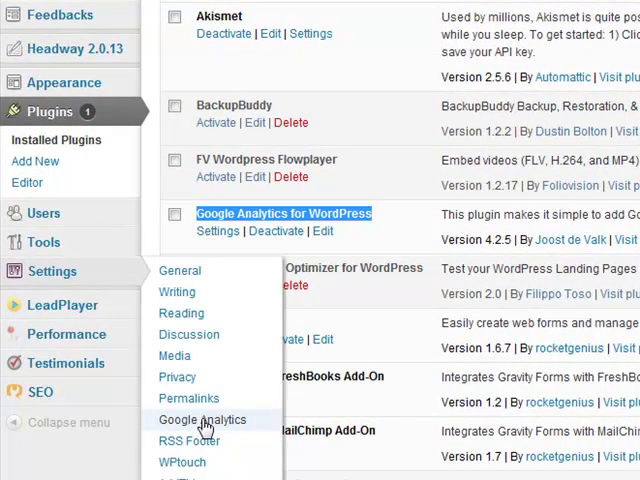
left_click(200, 420)
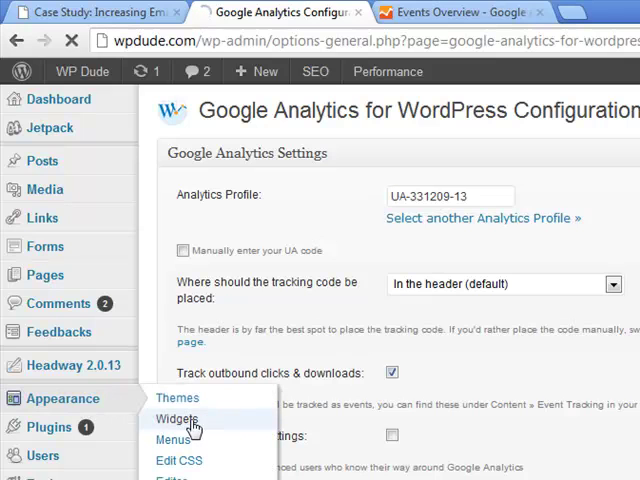
Select the banner link code in the sidebar Text widget on the Widgets page.
left_click(186, 414)
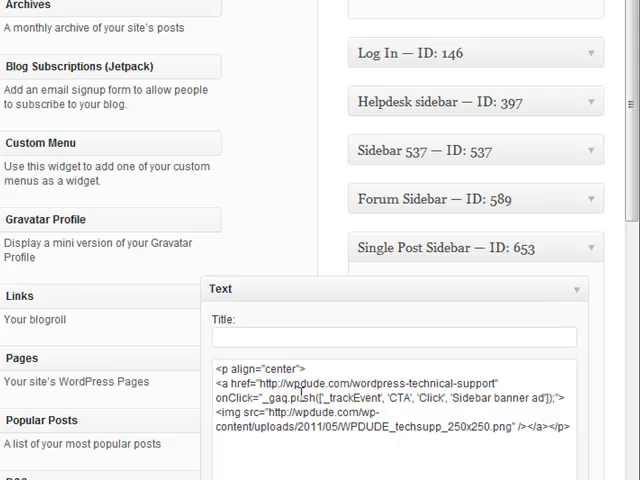
triple_click(390, 396)
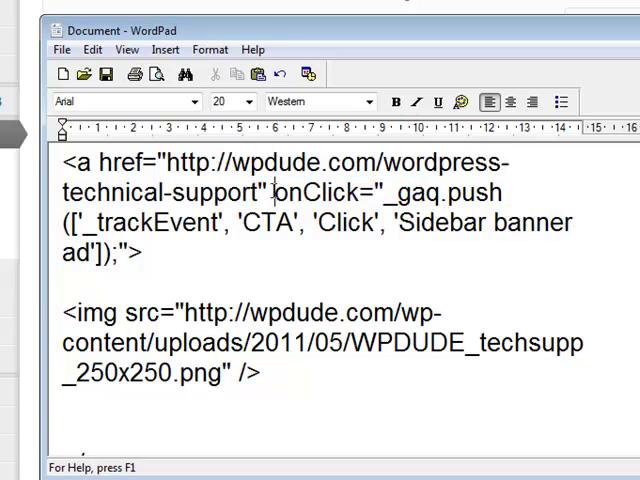
left_click_drag(278, 192, 84, 222)
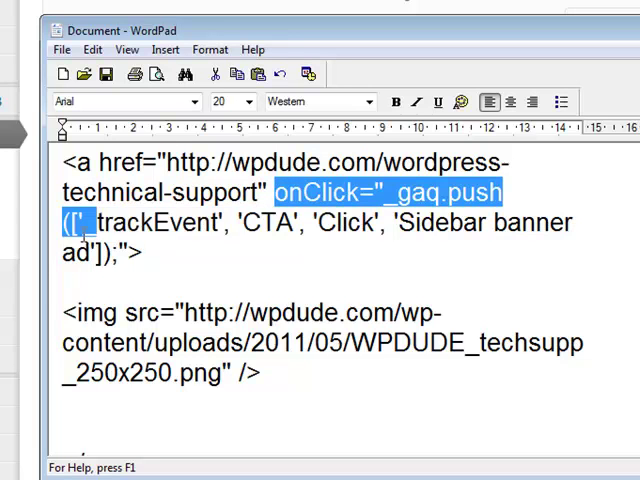
left_click(320, 312)
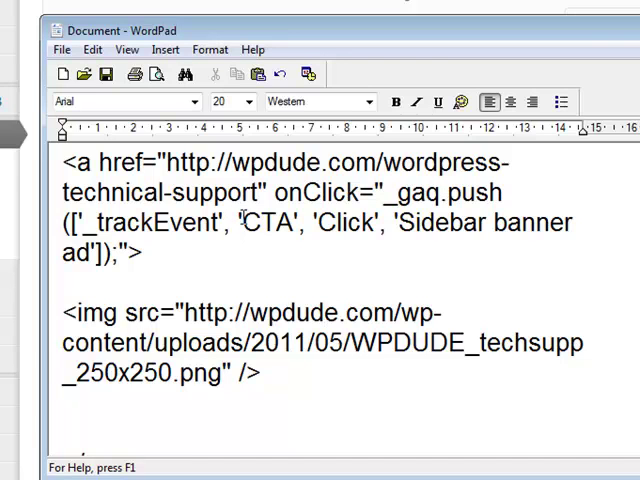
double_click(264, 222)
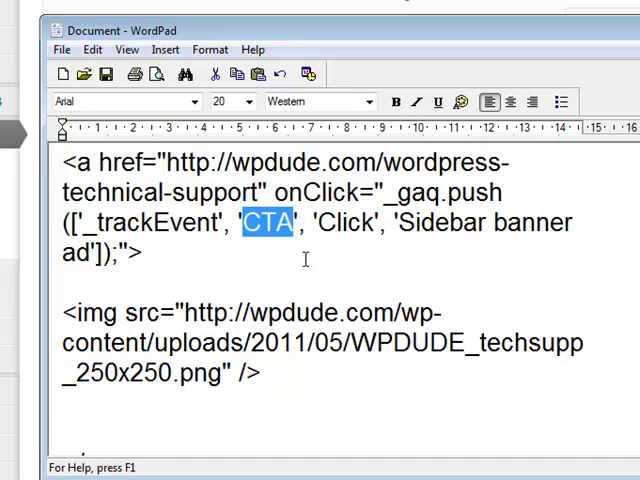
left_click(318, 222)
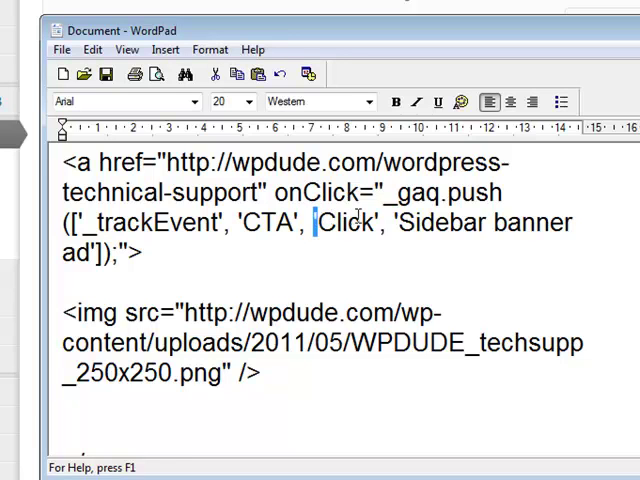
double_click(344, 222)
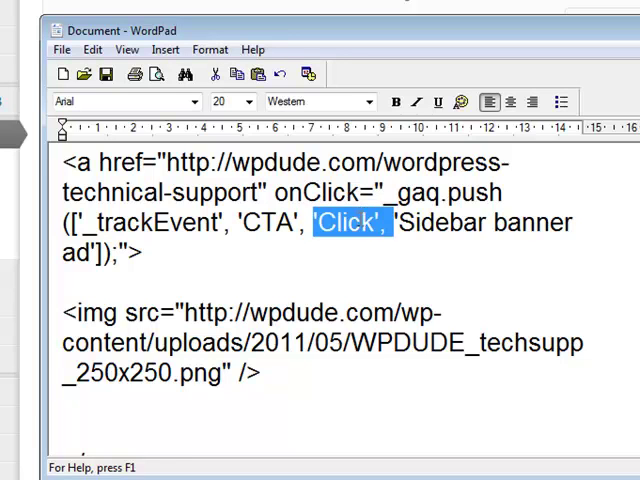
mouse_move(356, 234)
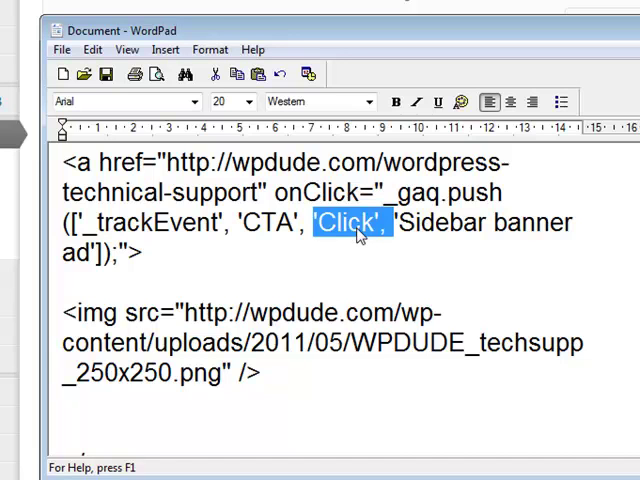
left_click(408, 222)
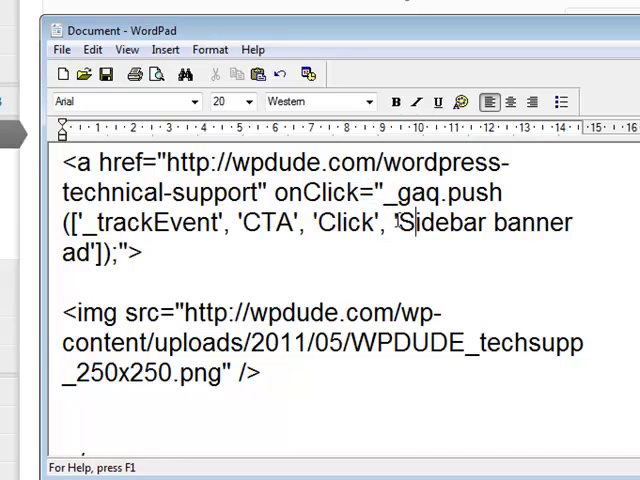
left_click_drag(400, 224, 140, 252)
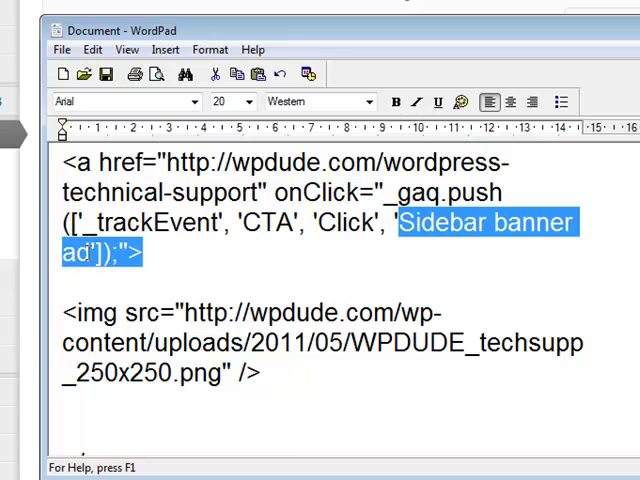
left_click(504, 240)
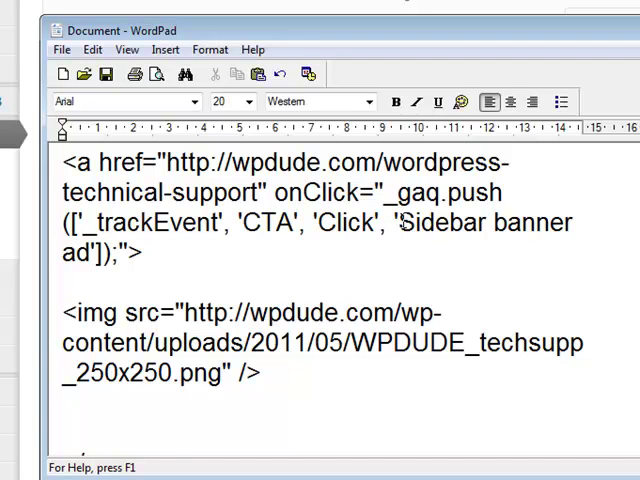
left_click(400, 222)
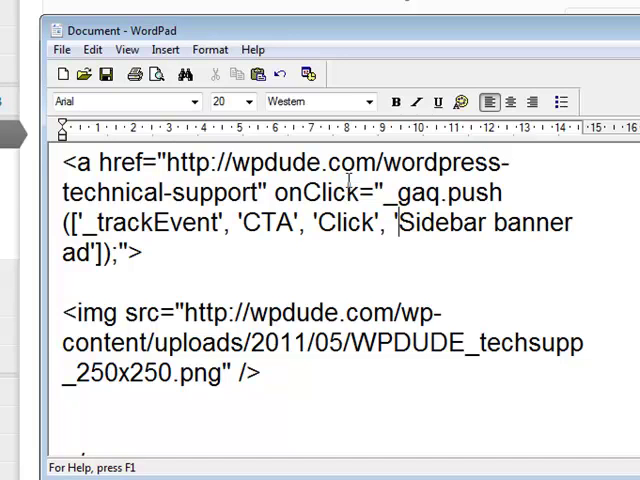
double_click(268, 222)
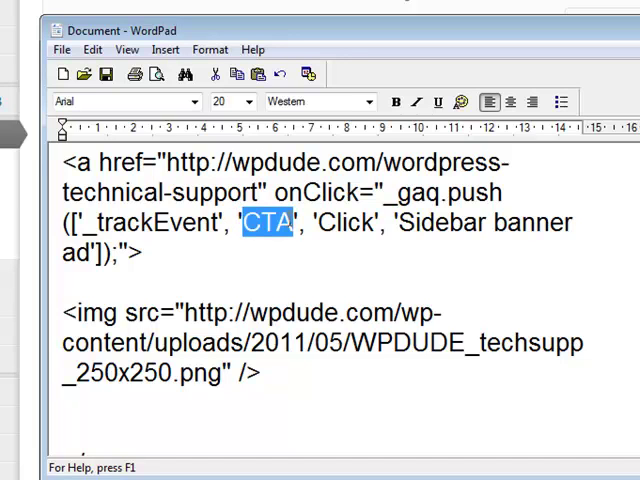
mouse_move(284, 220)
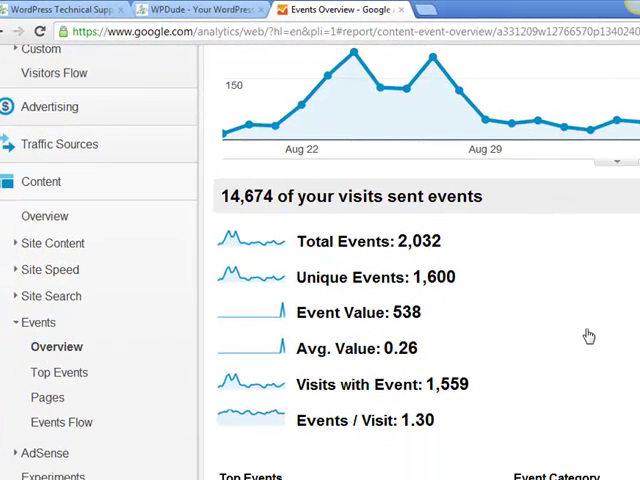
mouse_move(618, 316)
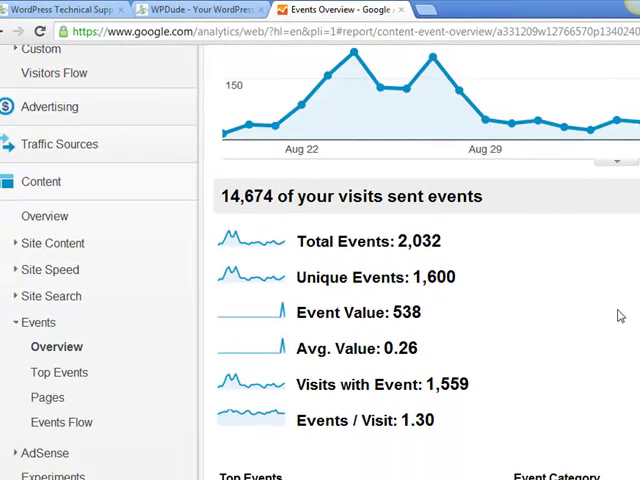
Scroll the Events Overview down to the Top Events list by event category, including CTA.
scroll("down", 3)
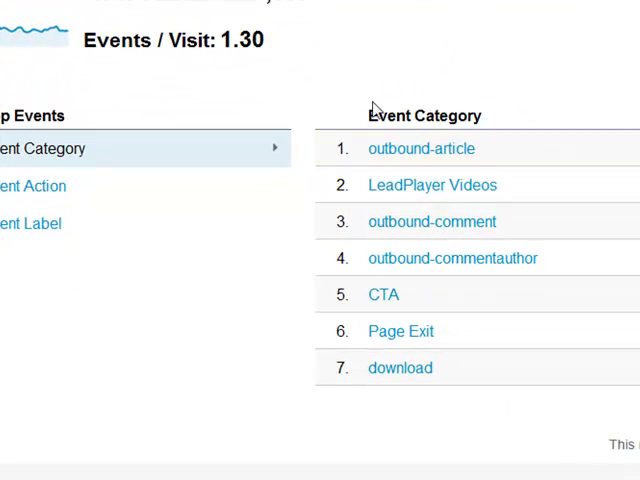
mouse_move(348, 436)
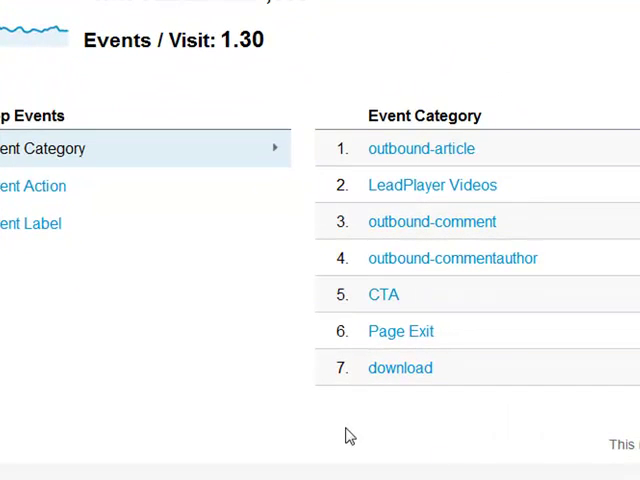
mouse_move(376, 324)
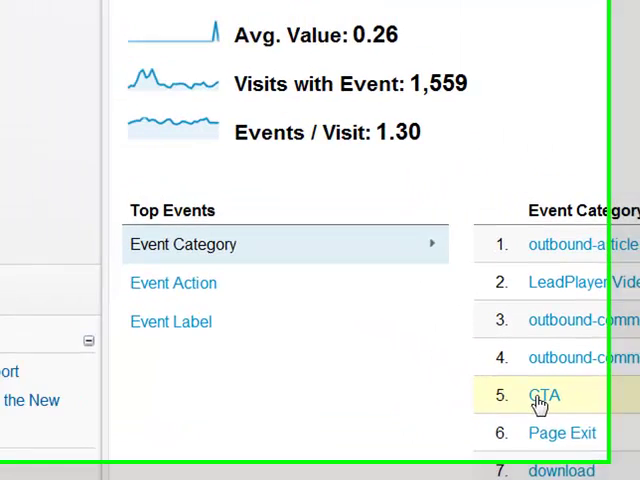
Drill into the CTA category and break its 4 events down by the Click action.
left_click(540, 392)
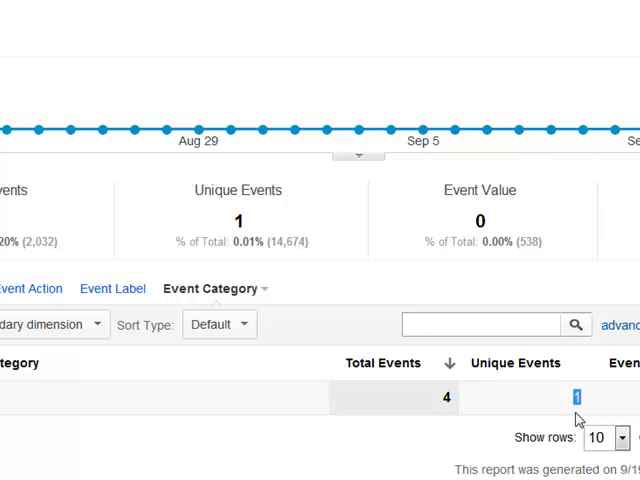
mouse_move(70, 384)
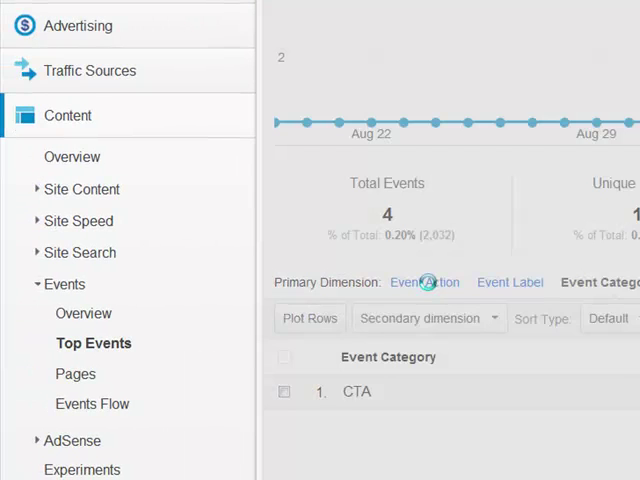
left_click(424, 282)
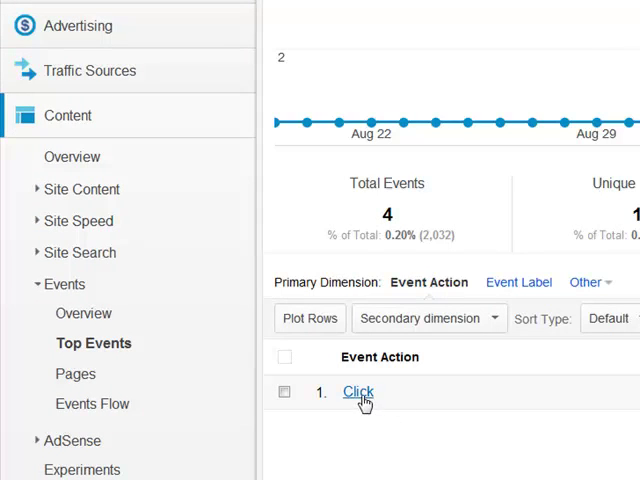
mouse_move(338, 432)
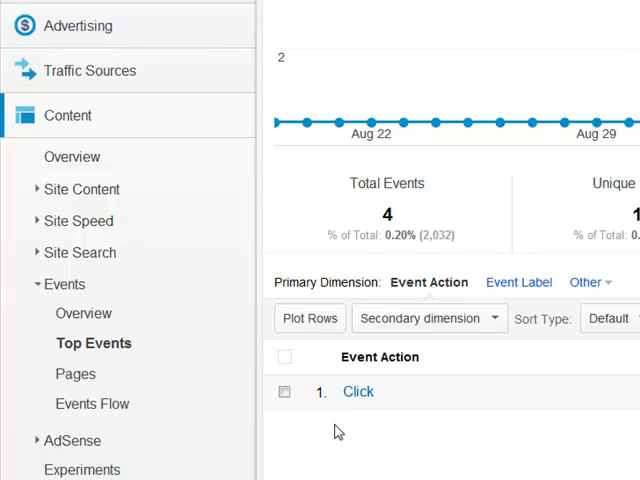
mouse_move(372, 432)
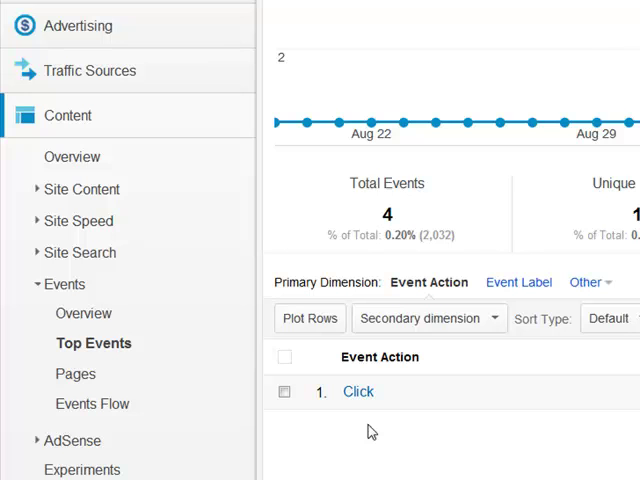
mouse_move(358, 392)
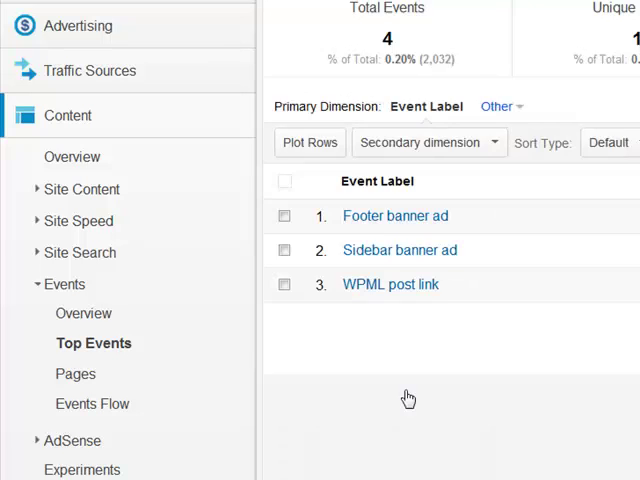
Review Total Events for the Footer banner ad, Sidebar banner ad and WPML post link labels.
scroll("down", 3)
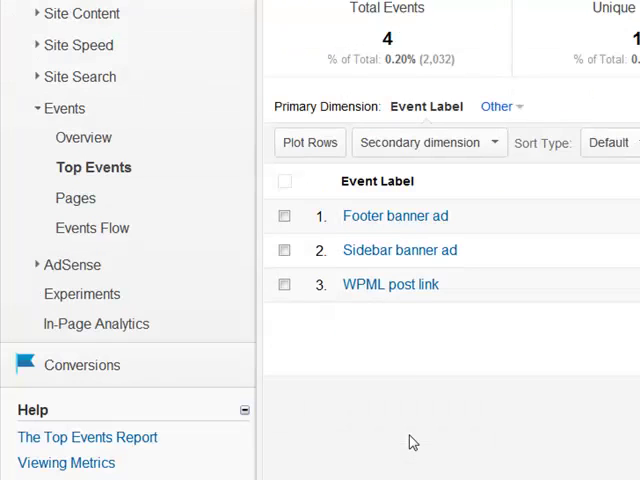
mouse_move(392, 300)
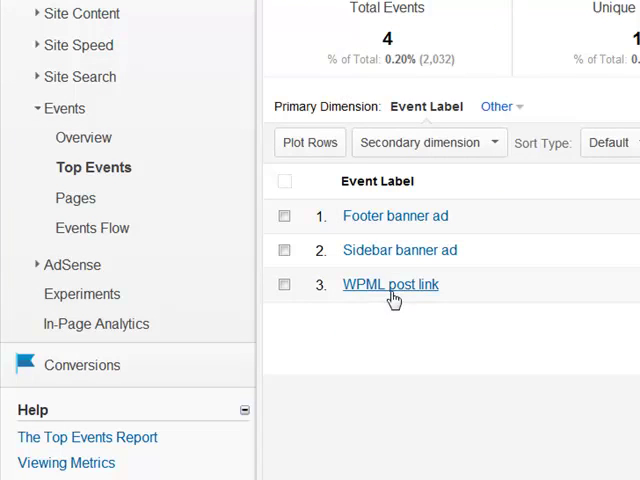
mouse_move(394, 284)
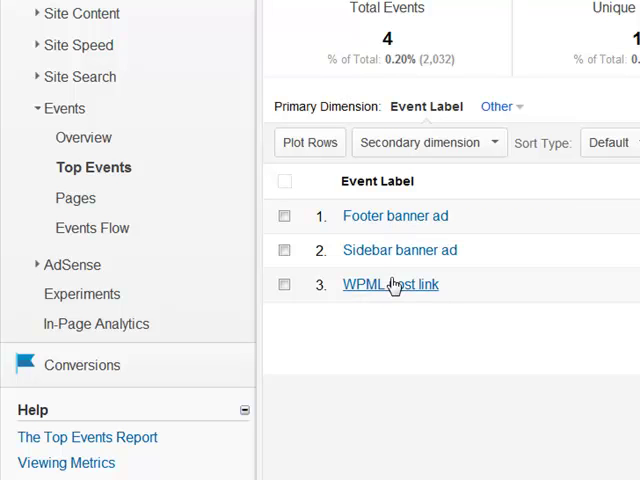
mouse_move(438, 218)
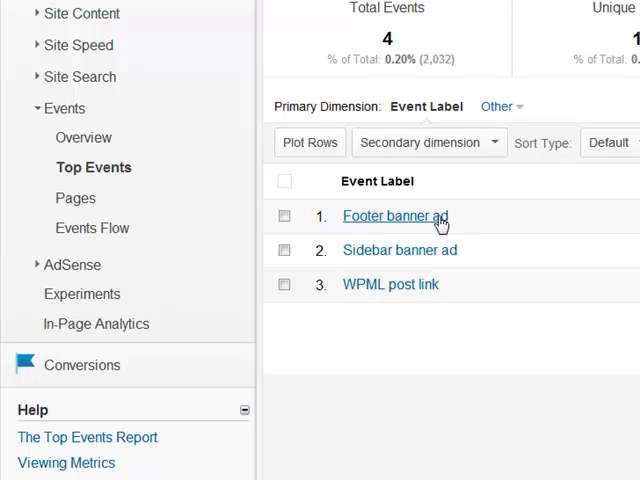
mouse_move(612, 406)
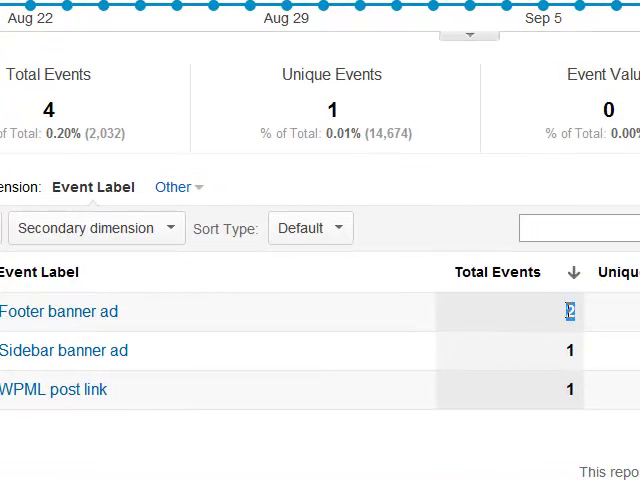
mouse_move(160, 442)
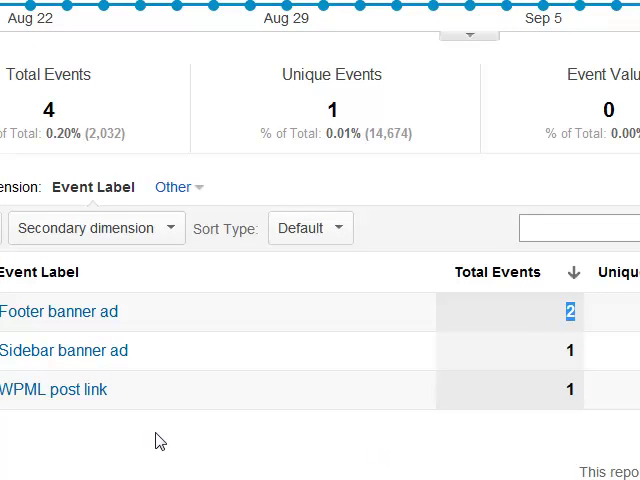